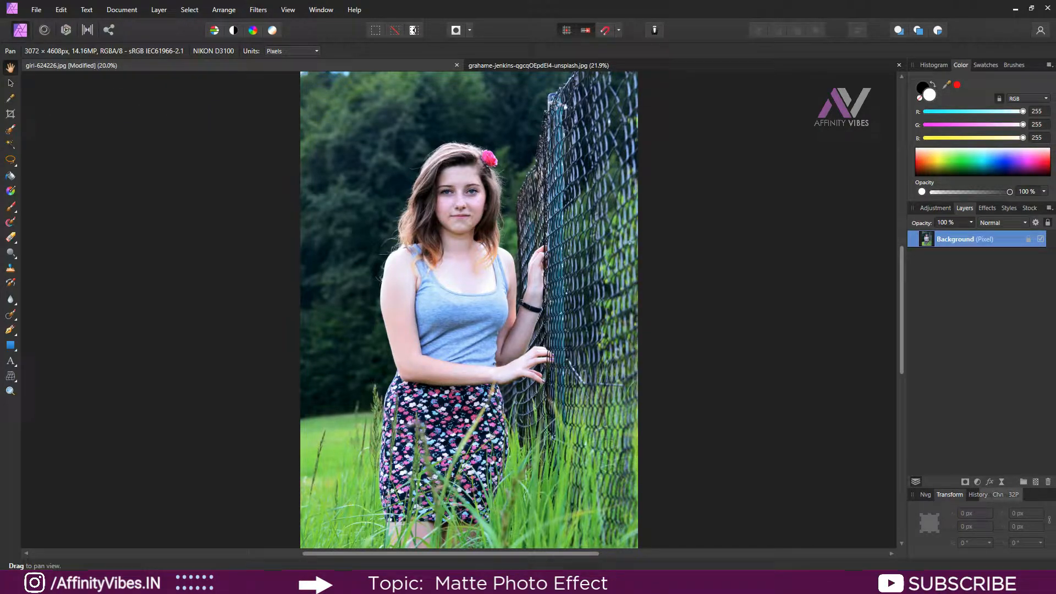
Add a Levels adjustment layer and nudge its gamma up to 1.5 and back to about 1.08
left_click(935, 208)
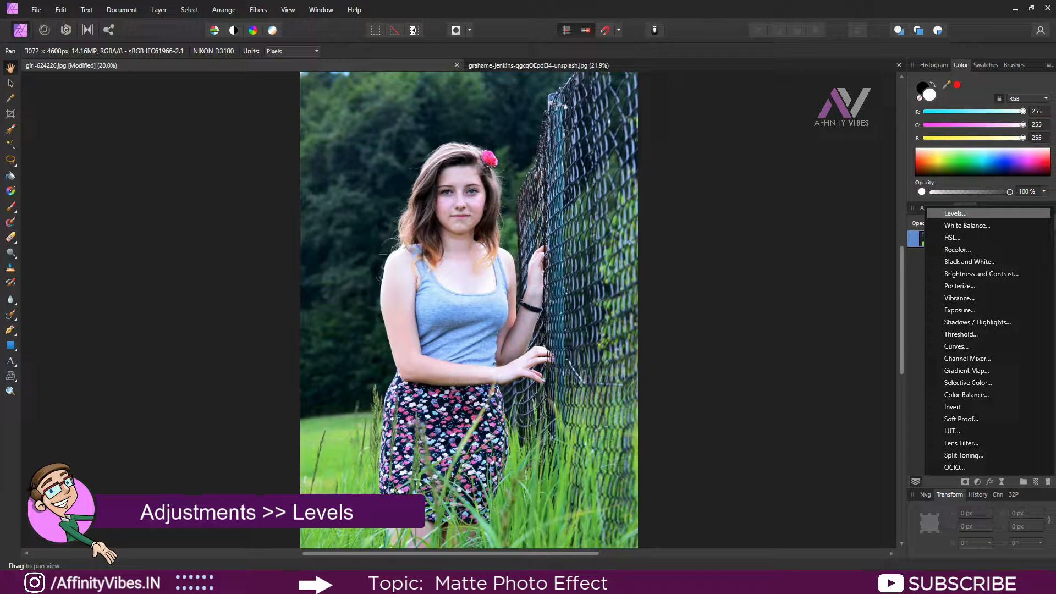
left_click(955, 213)
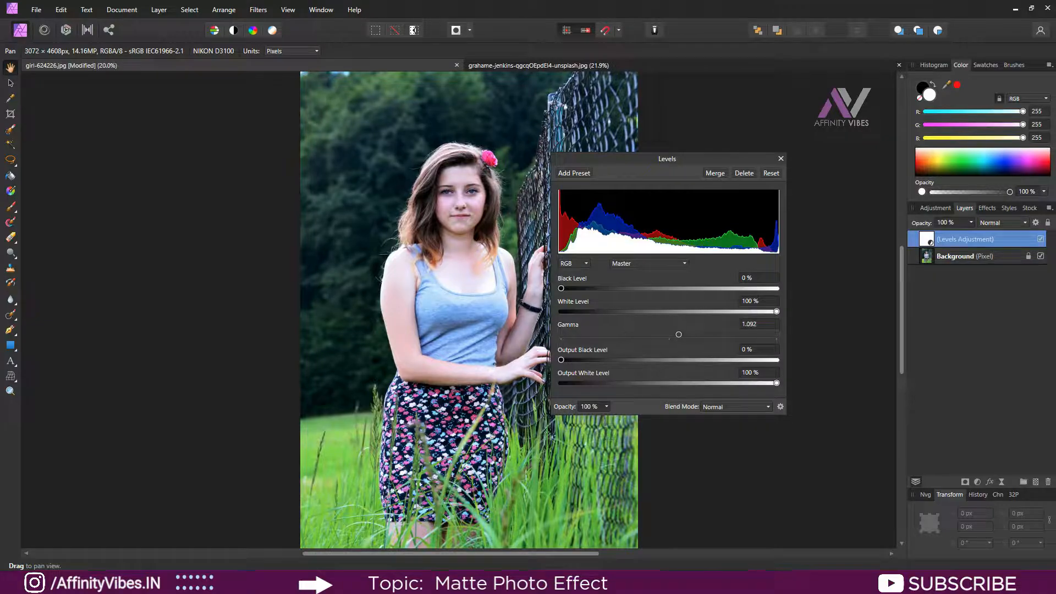
left_click_drag(679, 335, 694, 334)
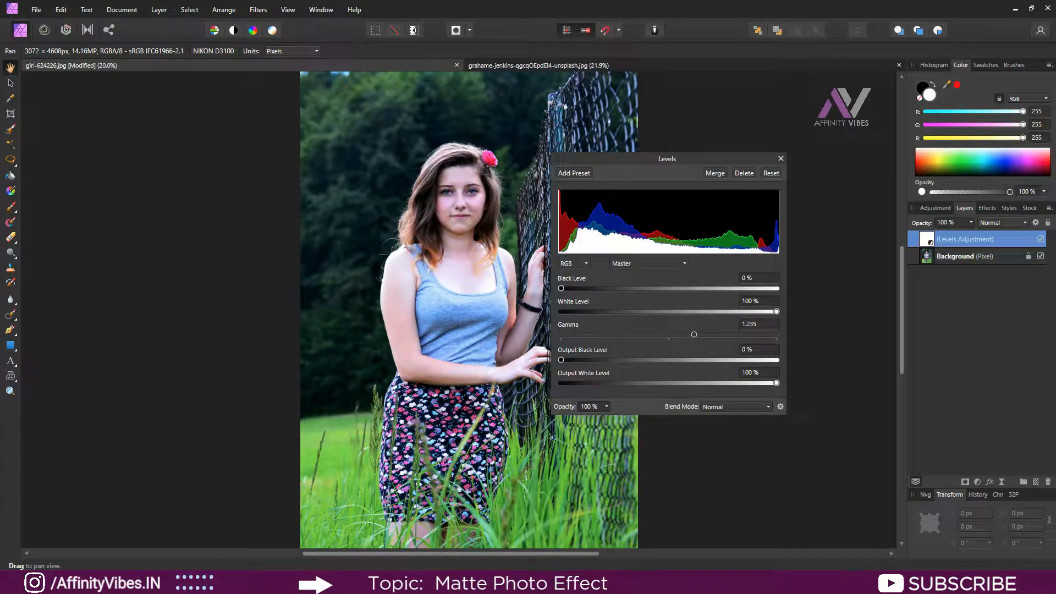
left_click_drag(694, 334, 723, 334)
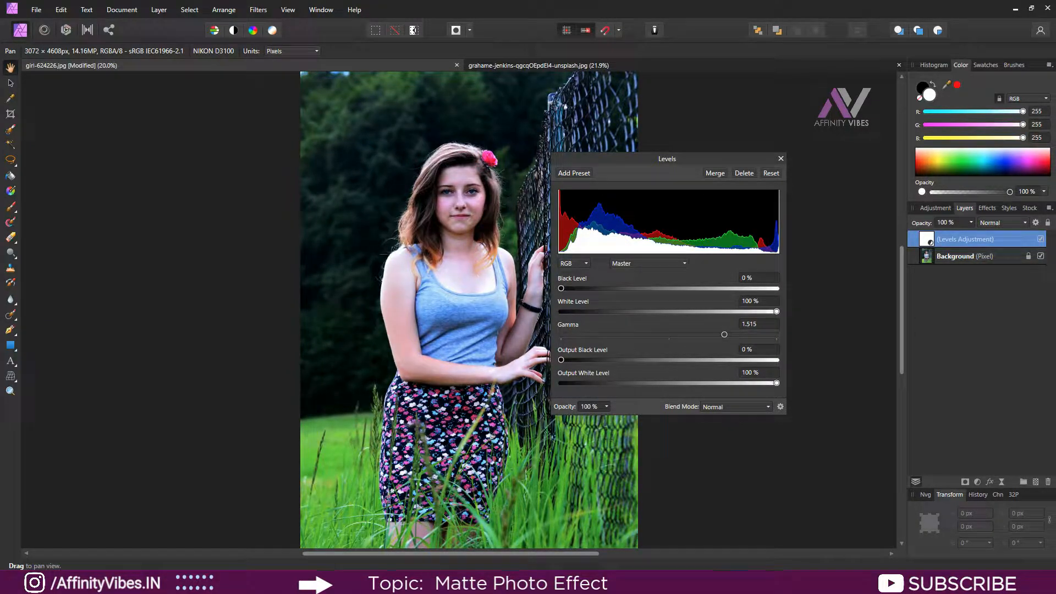
left_click_drag(723, 334, 678, 335)
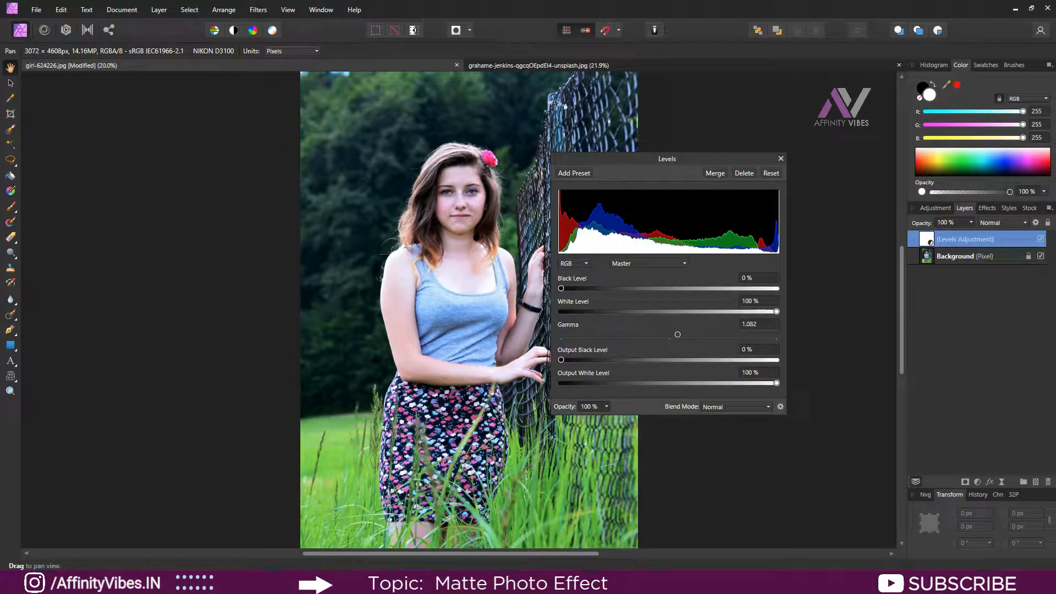
Raise the Levels output black level to about 20% to fade the shadows into a matte look
left_click_drag(561, 360, 568, 360)
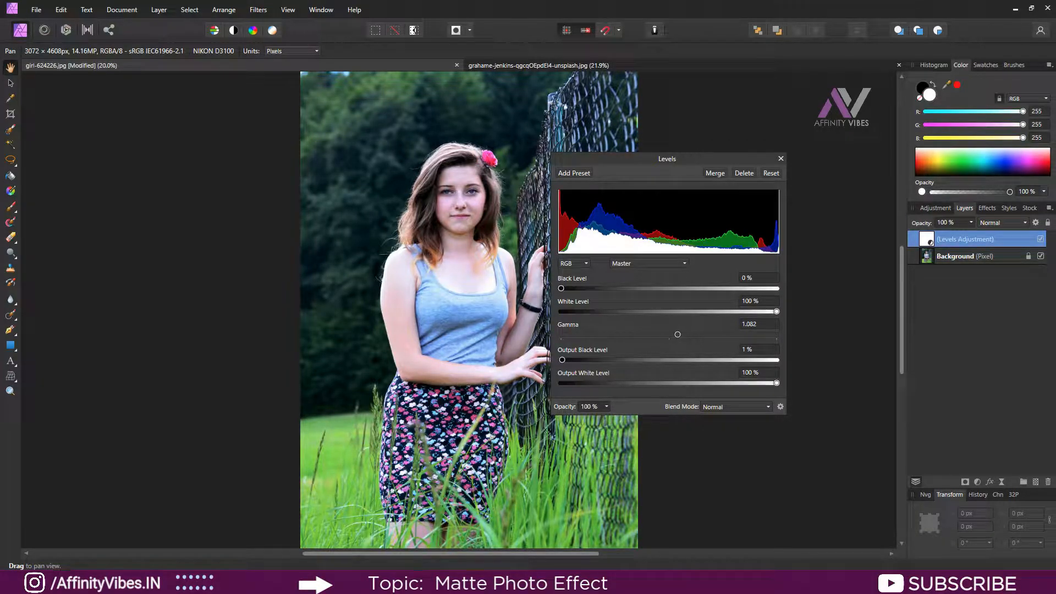
left_click_drag(562, 360, 597, 360)
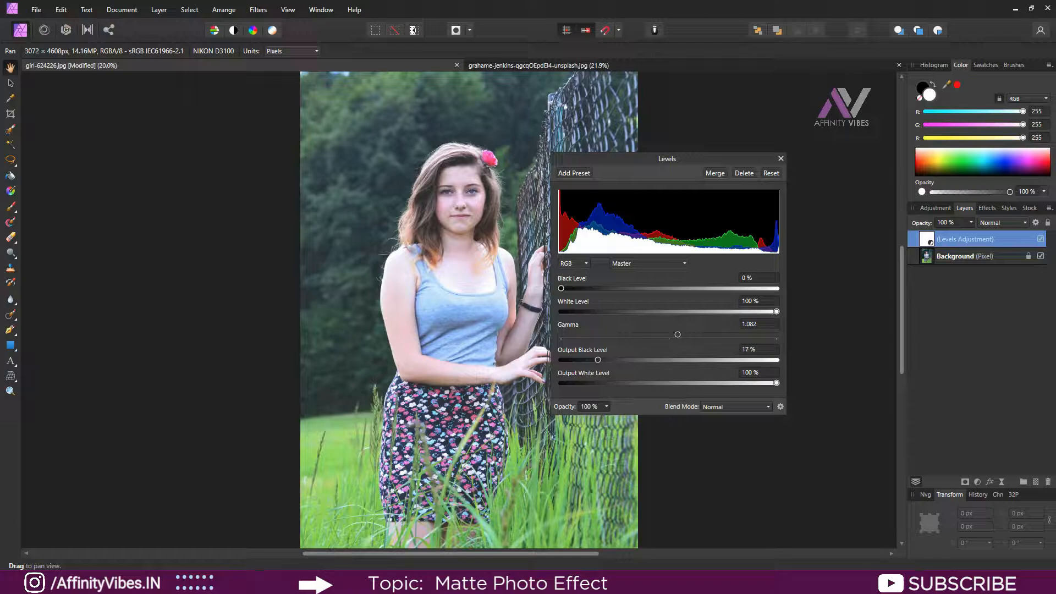
left_click_drag(597, 360, 609, 359)
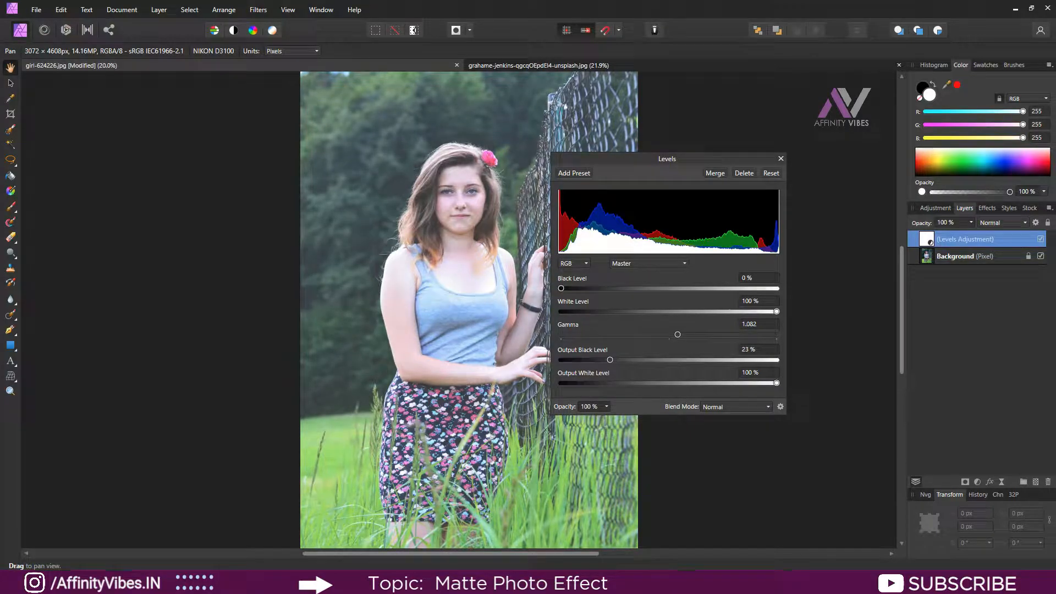
left_click_drag(609, 358, 617, 359)
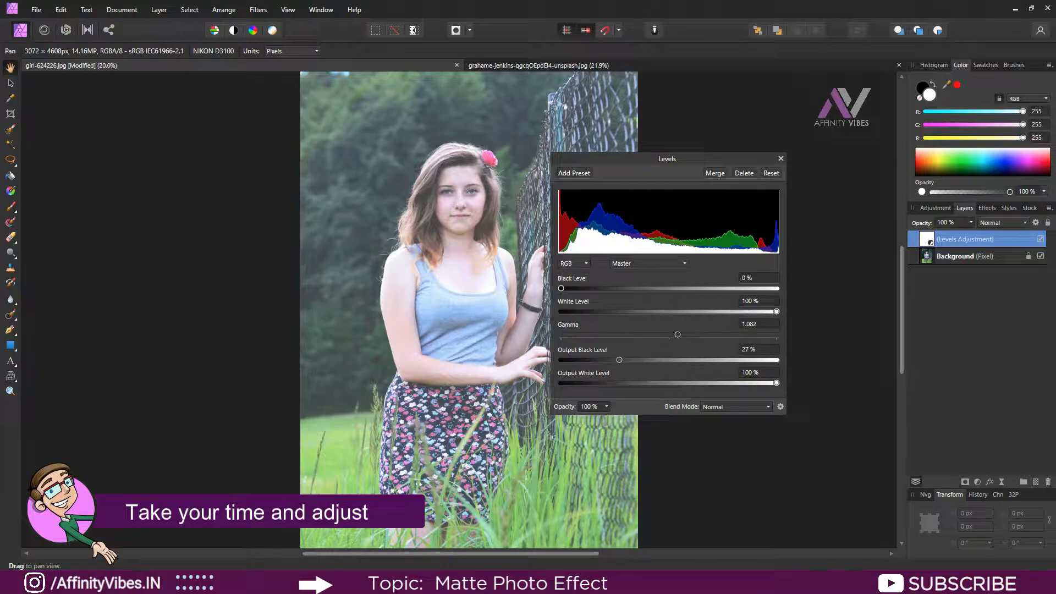
left_click_drag(618, 360, 605, 359)
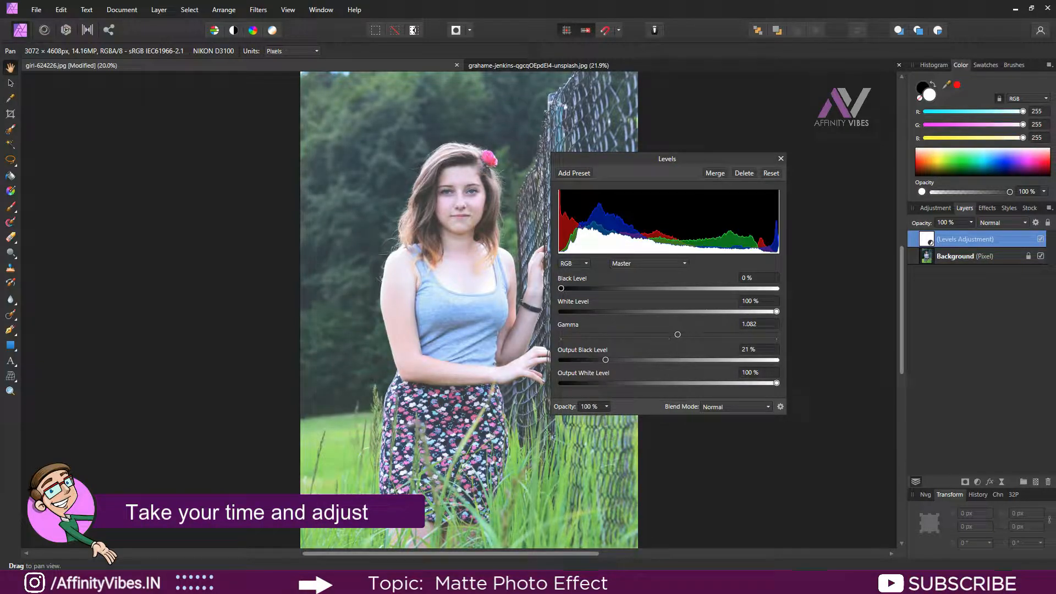
left_click_drag(605, 359, 604, 359)
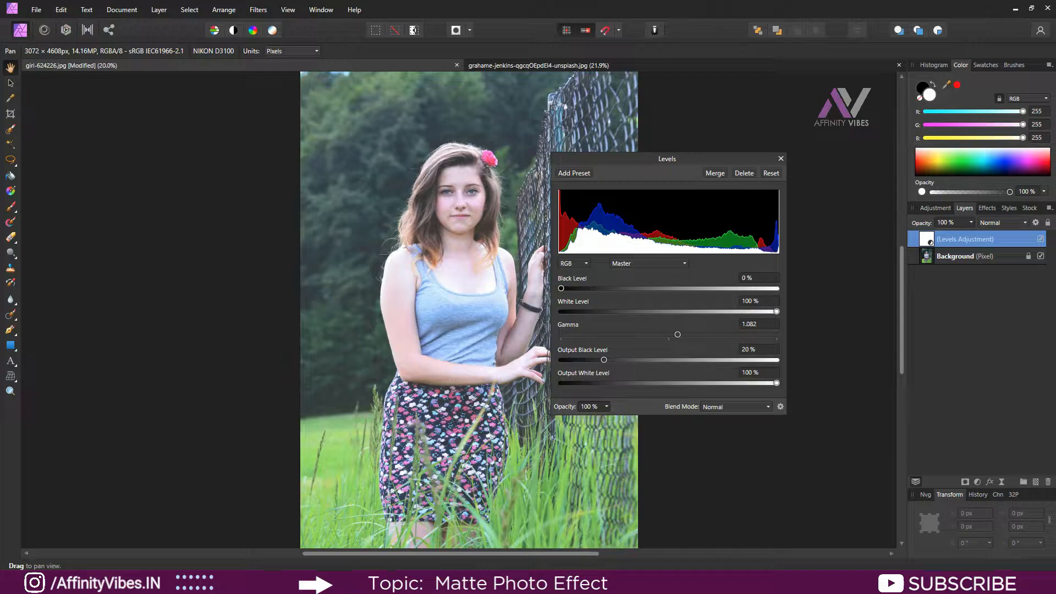
left_click_drag(603, 359, 607, 360)
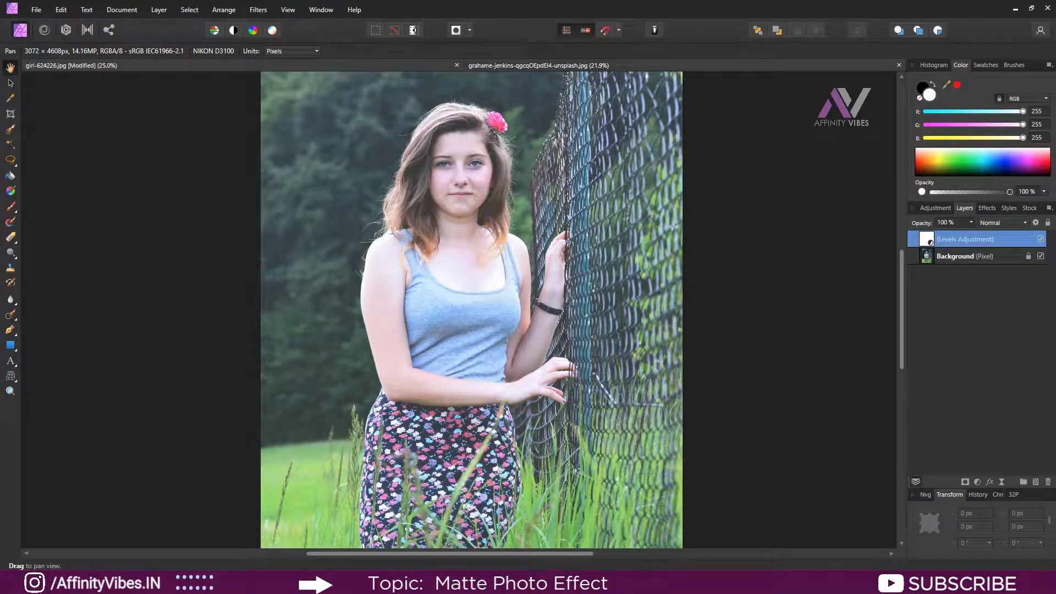
Copy the matte Levels layer and paste it onto the studio portrait
key("ctrl+c")
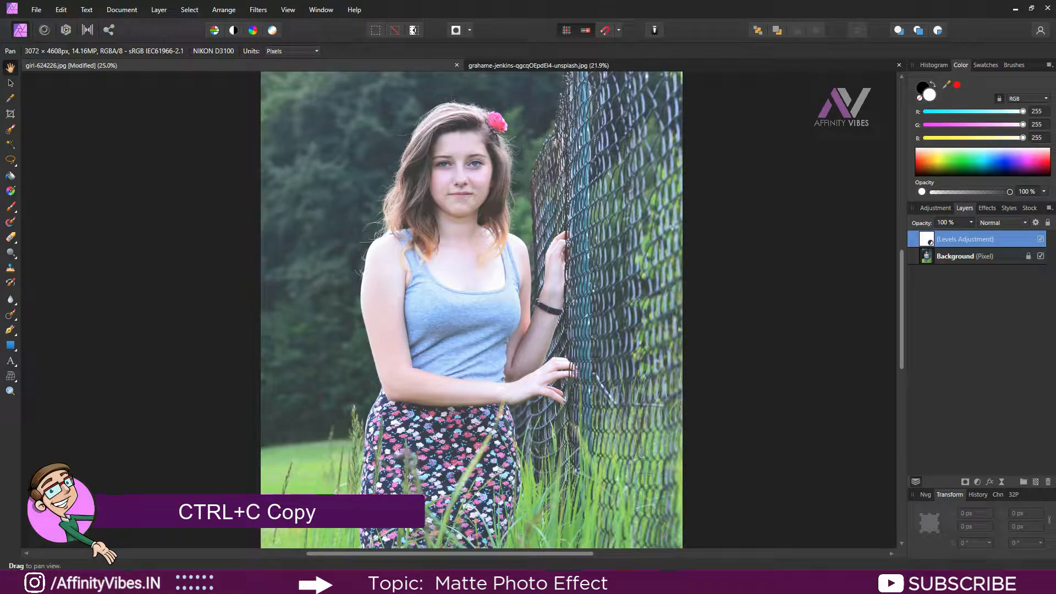
key("ctrl+v")
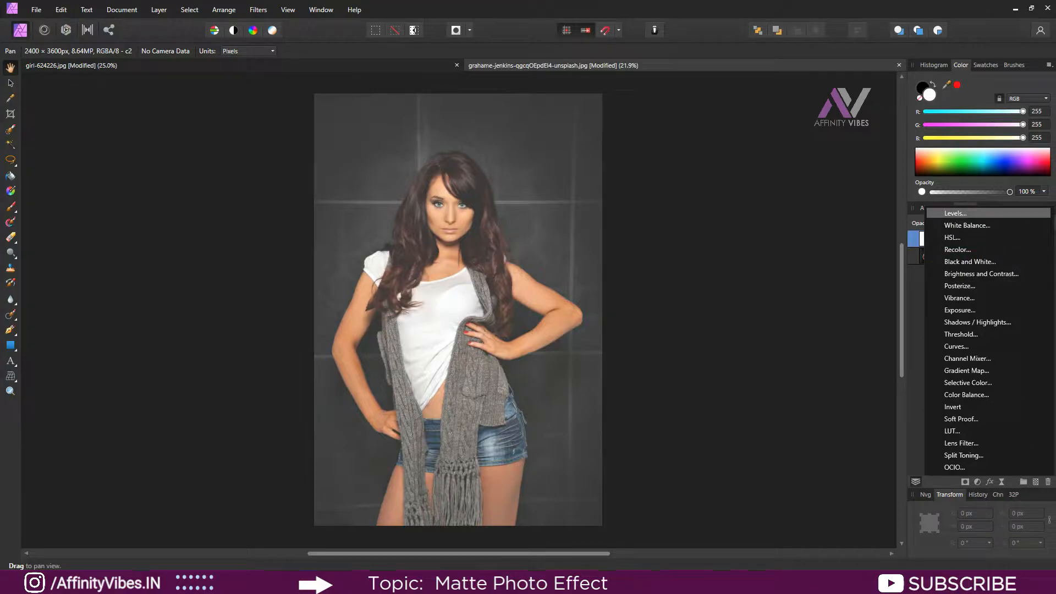
Add a second Levels layer to the studio portrait and switch it to the Blue channel
left_click(955, 212)
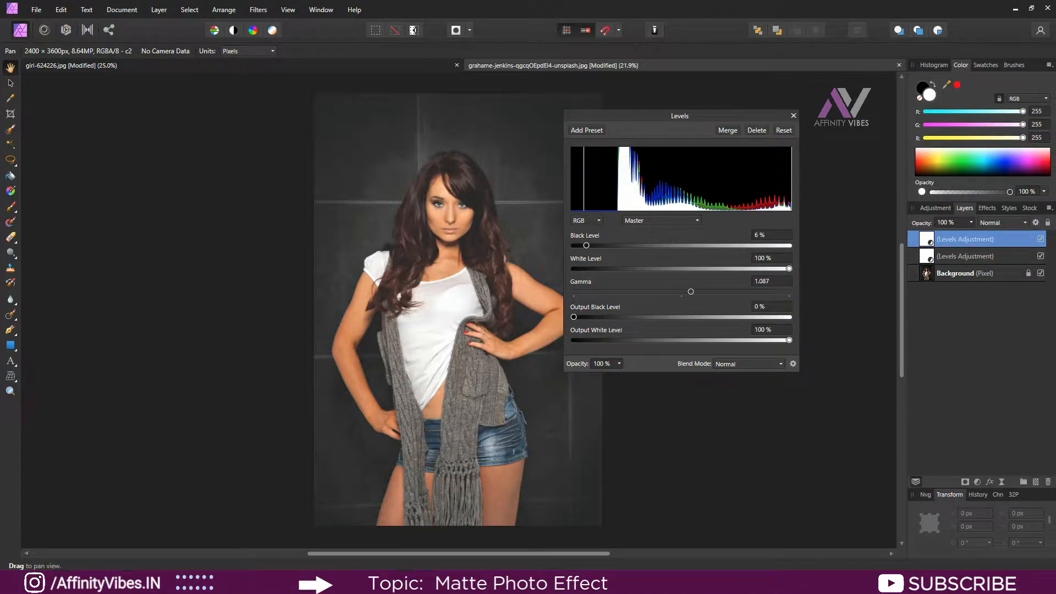
left_click(660, 220)
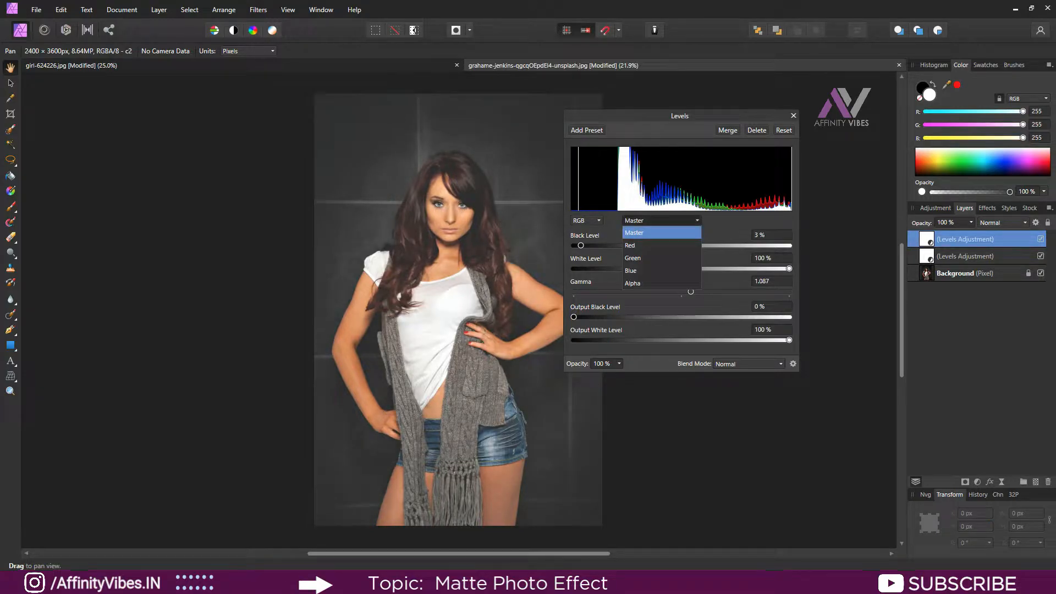
mouse_move(631, 271)
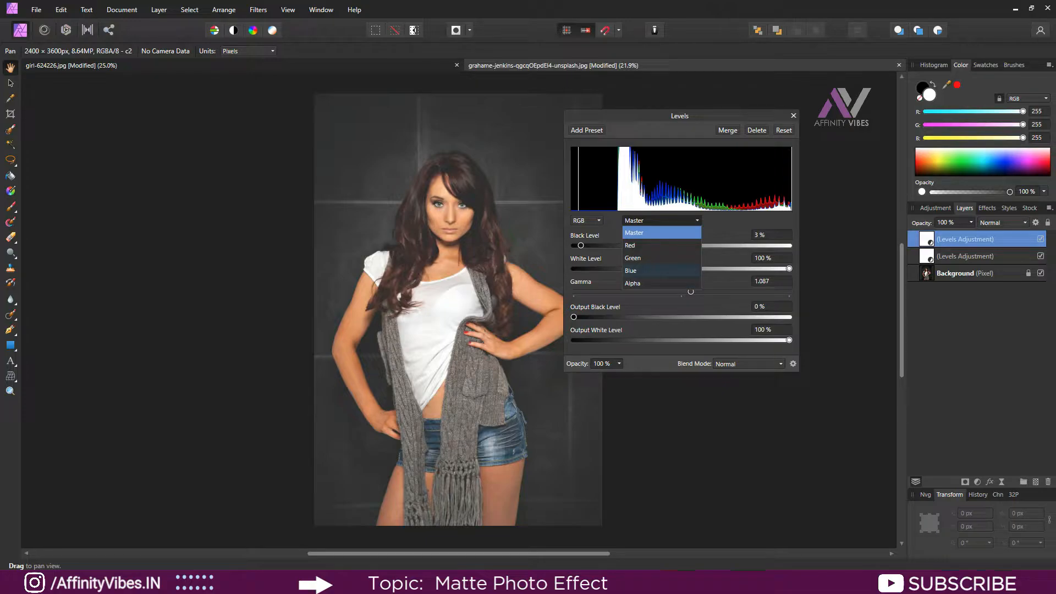
left_click(631, 270)
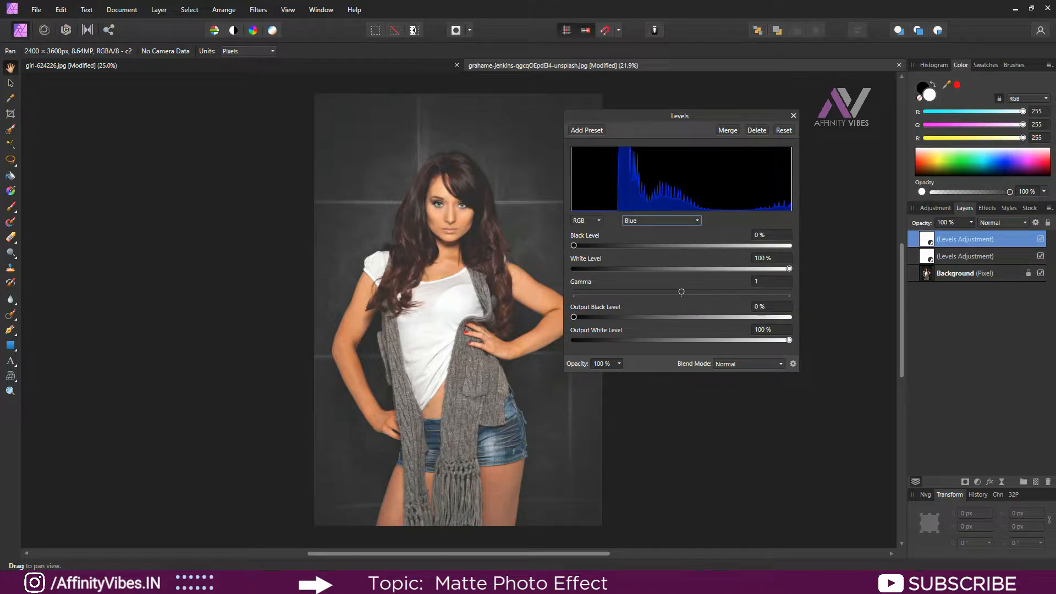
Lift the blue output black level to 34% and the blue gamma to 1.153
left_click_drag(573, 316, 596, 317)
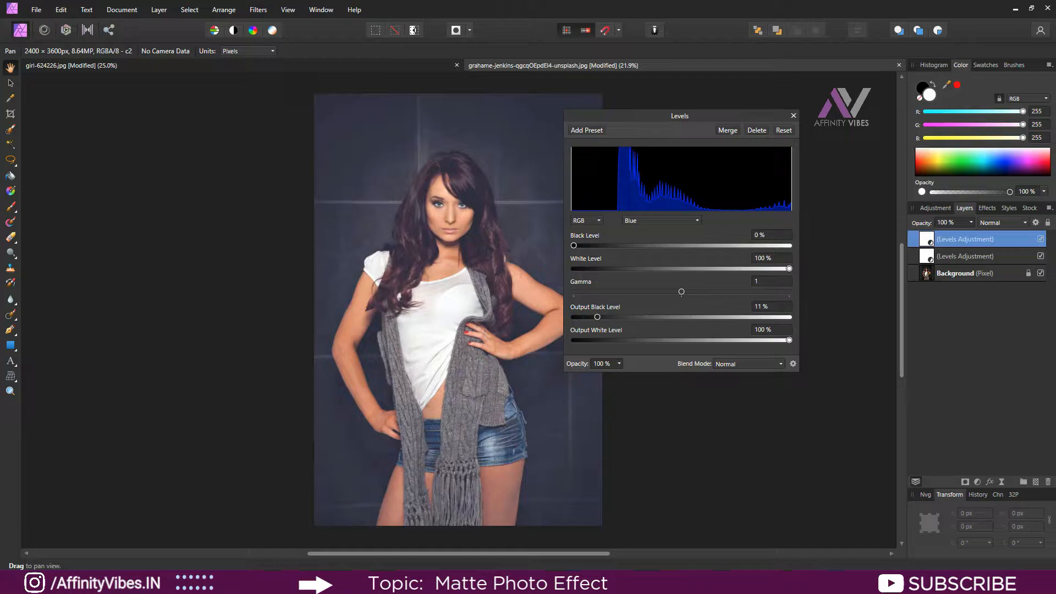
left_click_drag(596, 317, 619, 316)
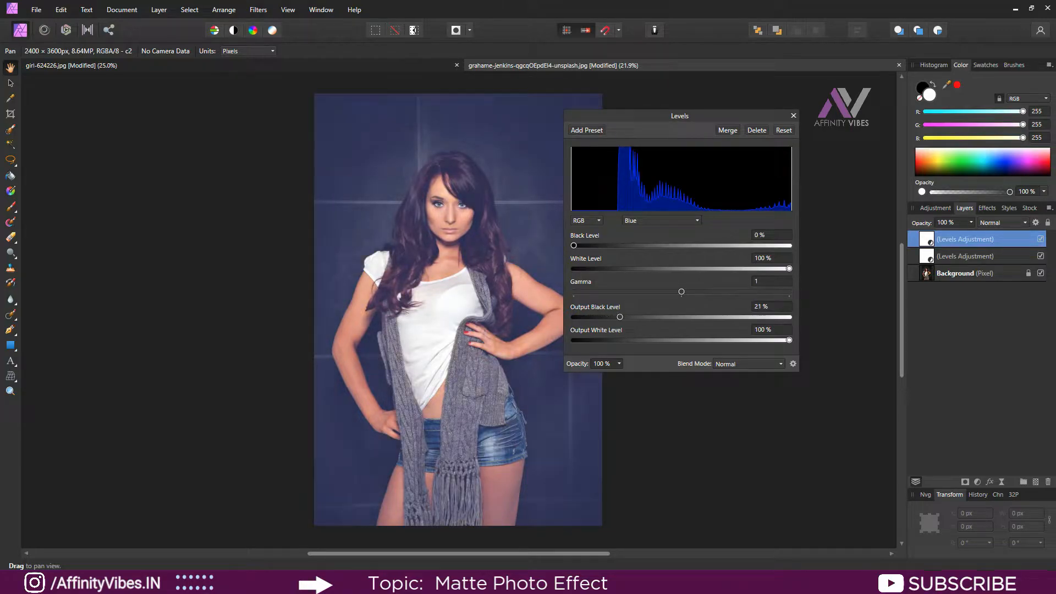
left_click_drag(620, 316, 638, 317)
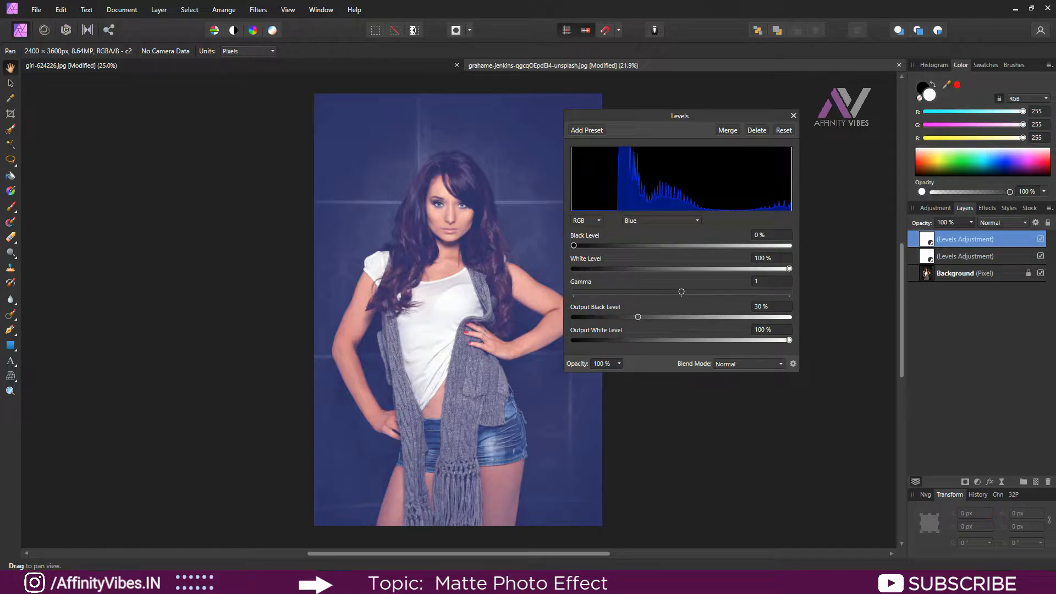
left_click_drag(681, 290, 688, 290)
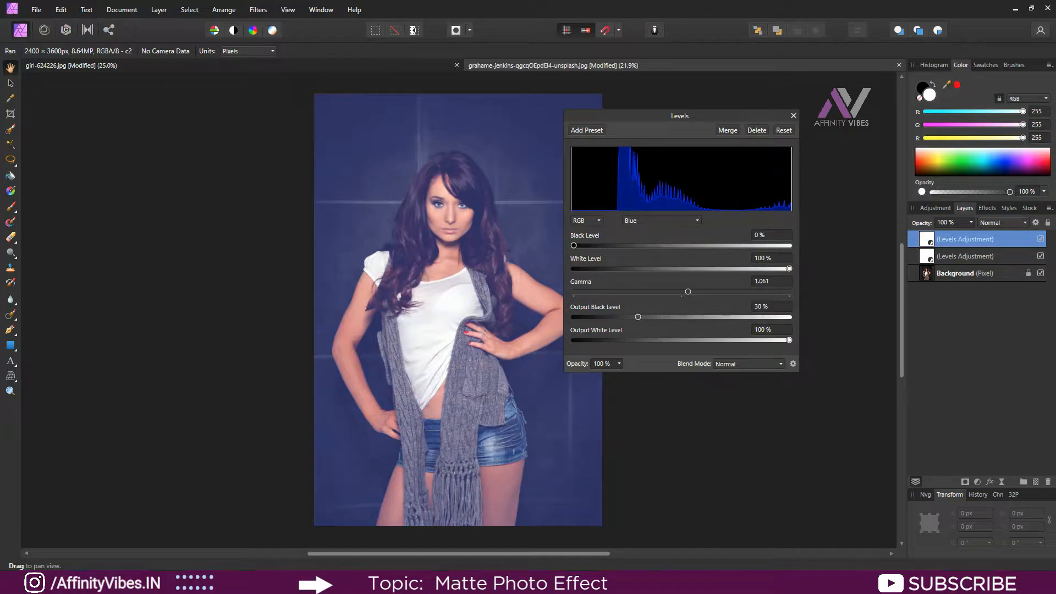
left_click_drag(687, 291, 697, 291)
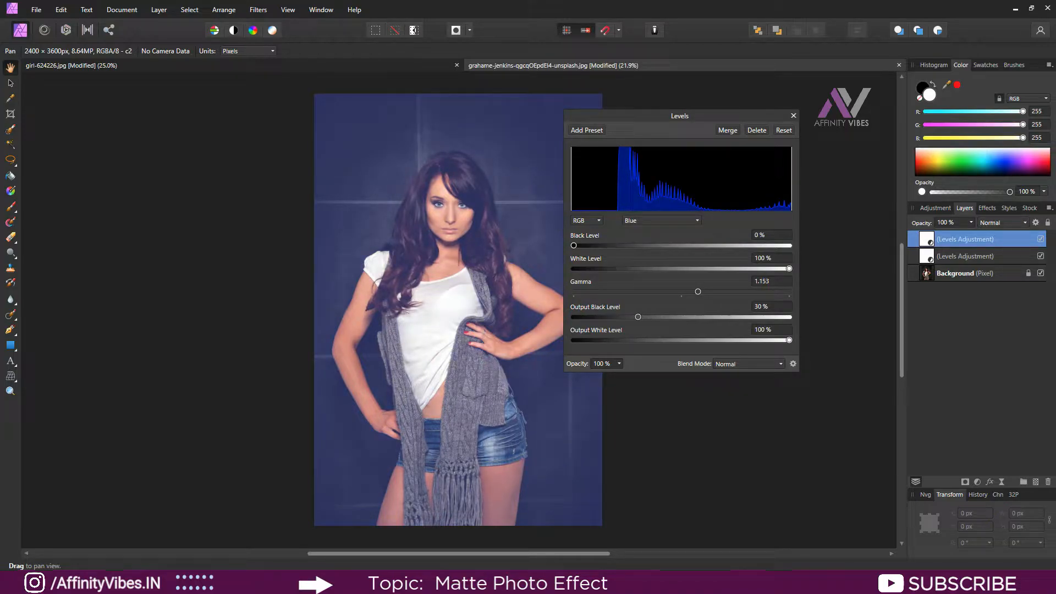
left_click_drag(638, 317, 647, 316)
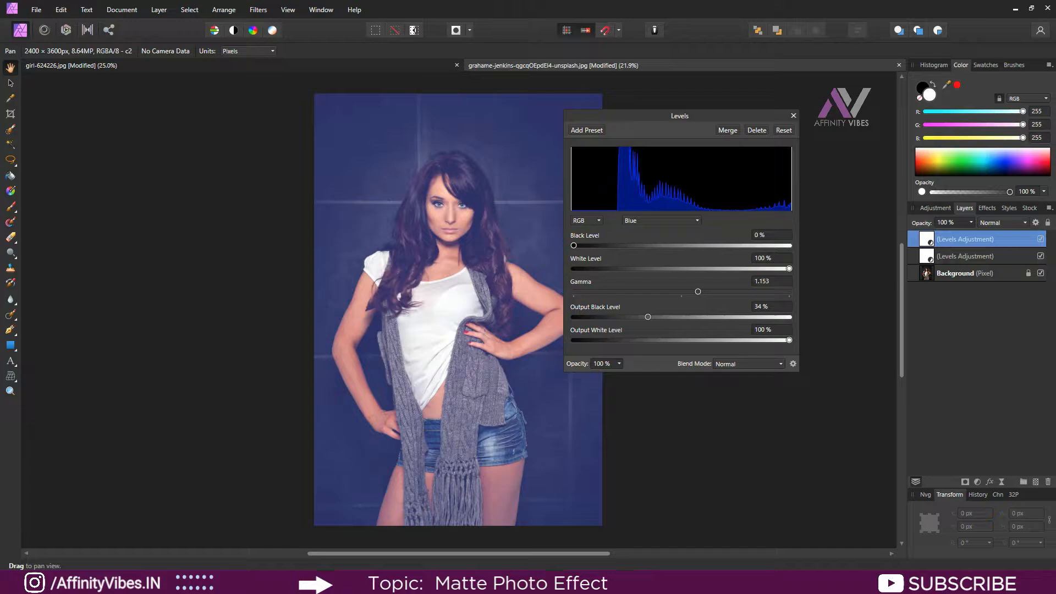
Settle the blue black level at 4% after trying 11%, then finish the adjustment
left_click_drag(573, 246, 584, 245)
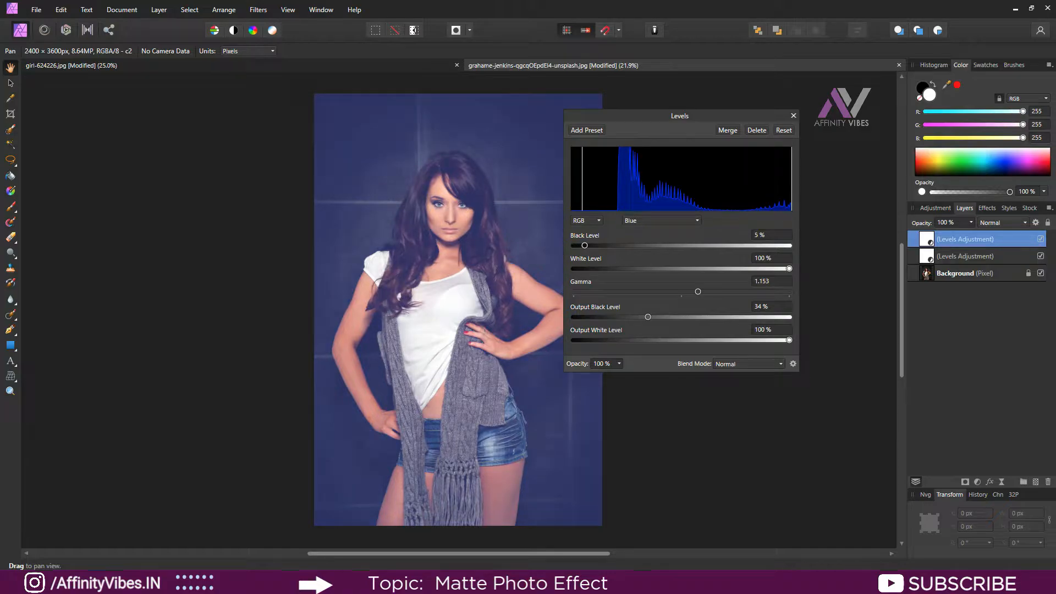
left_click_drag(584, 245, 599, 245)
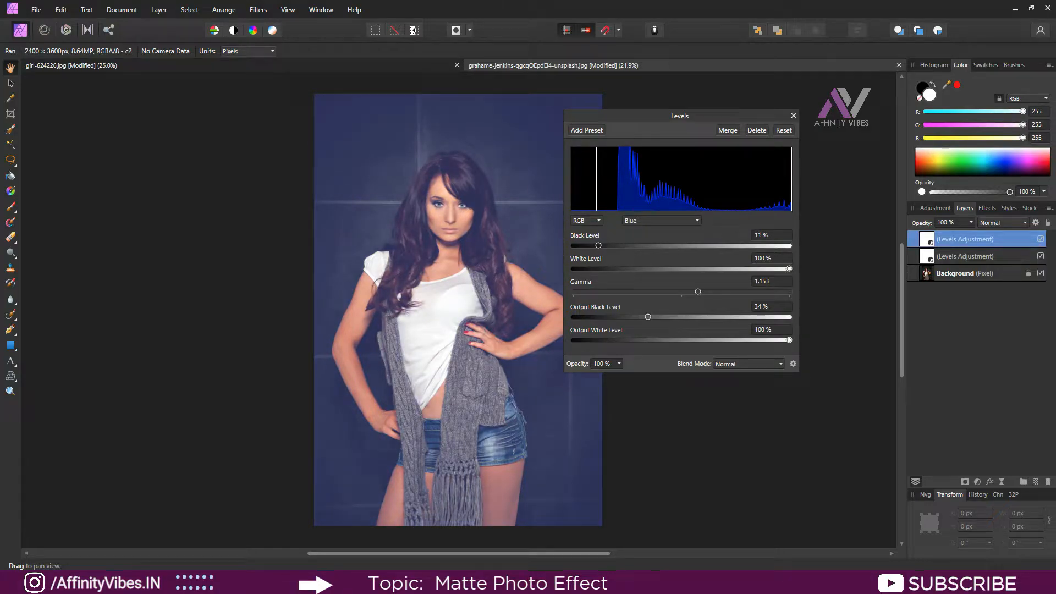
left_click_drag(598, 245, 577, 245)
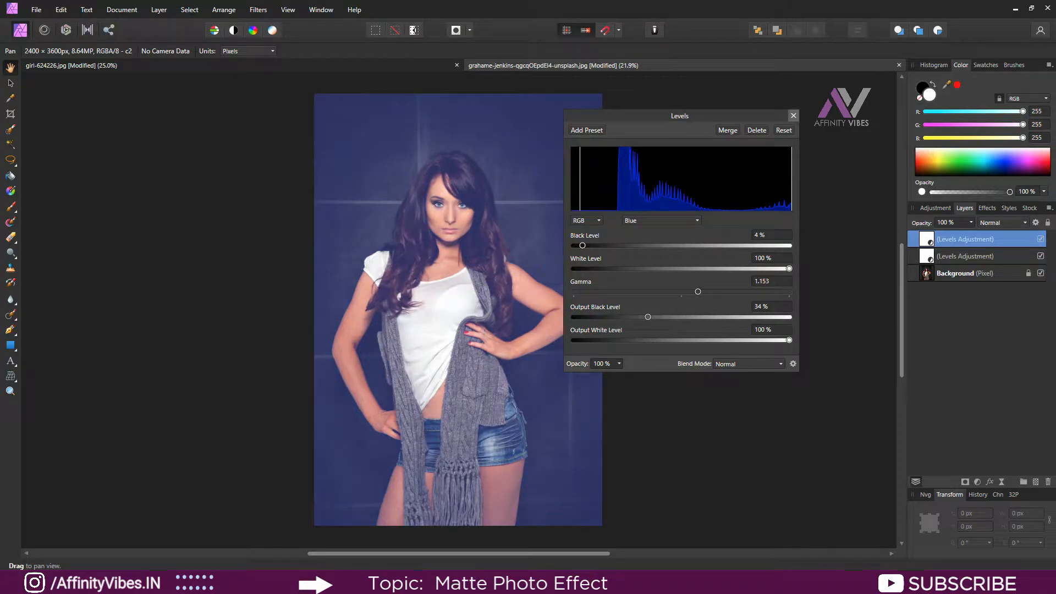
left_click(793, 116)
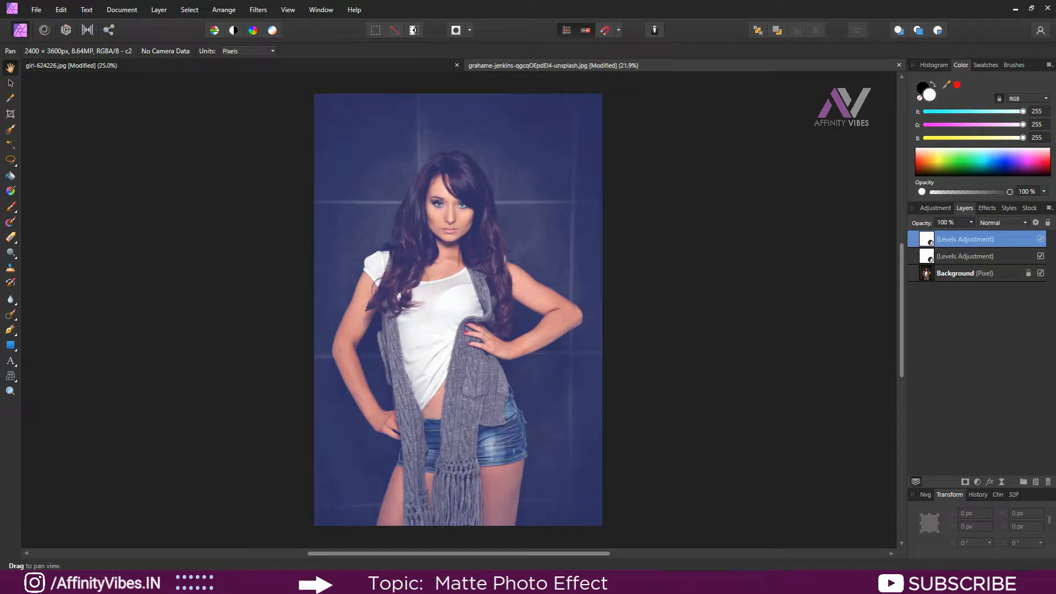
mouse_move(72, 64)
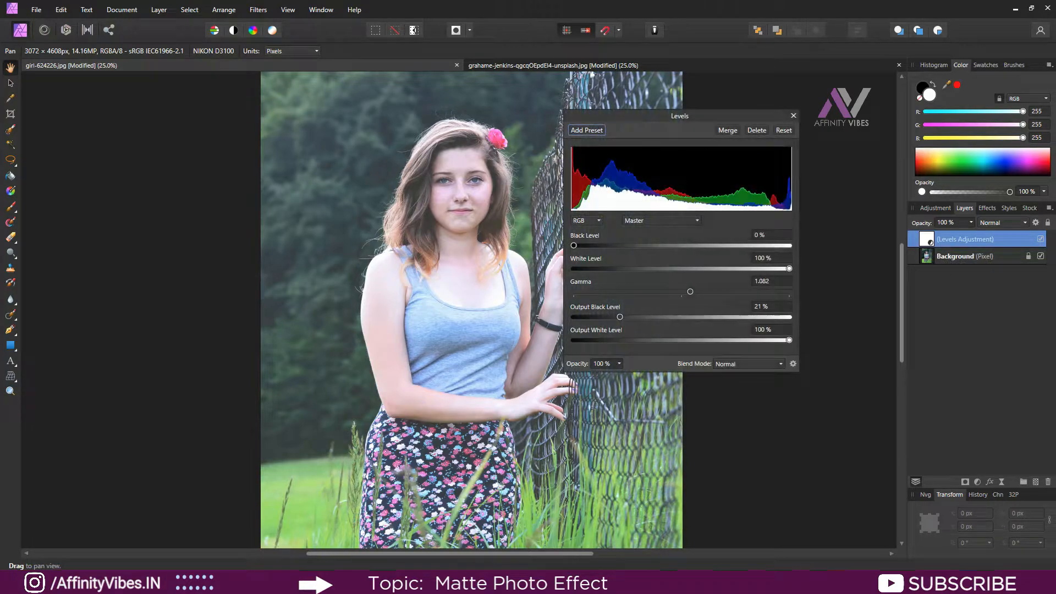
Set the Master output black level to about 26%, leaving black level at 0% after trying 6%
left_click_drag(619, 317, 626, 317)
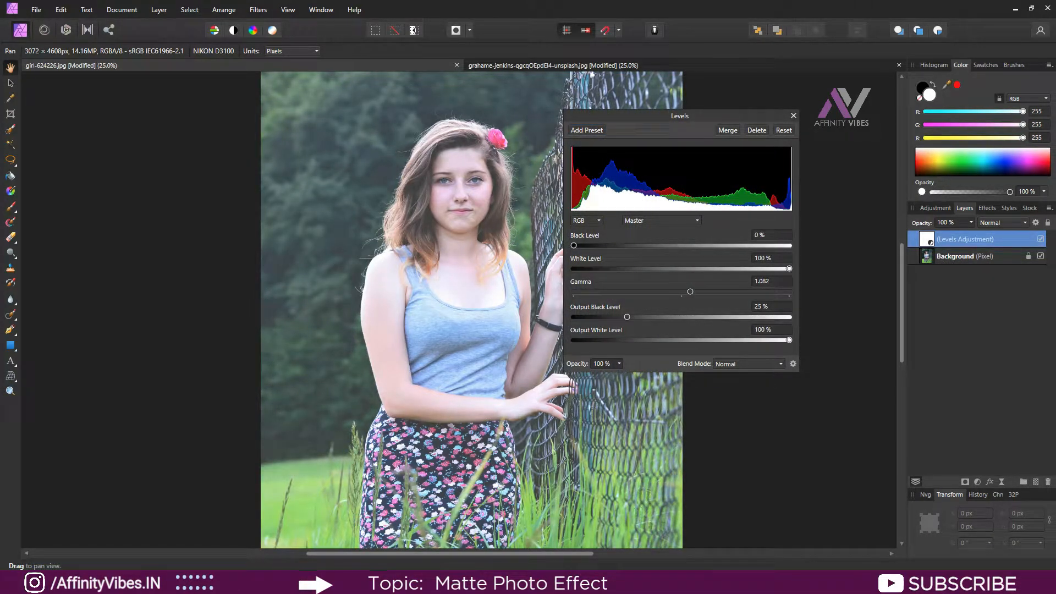
left_click_drag(626, 317, 638, 317)
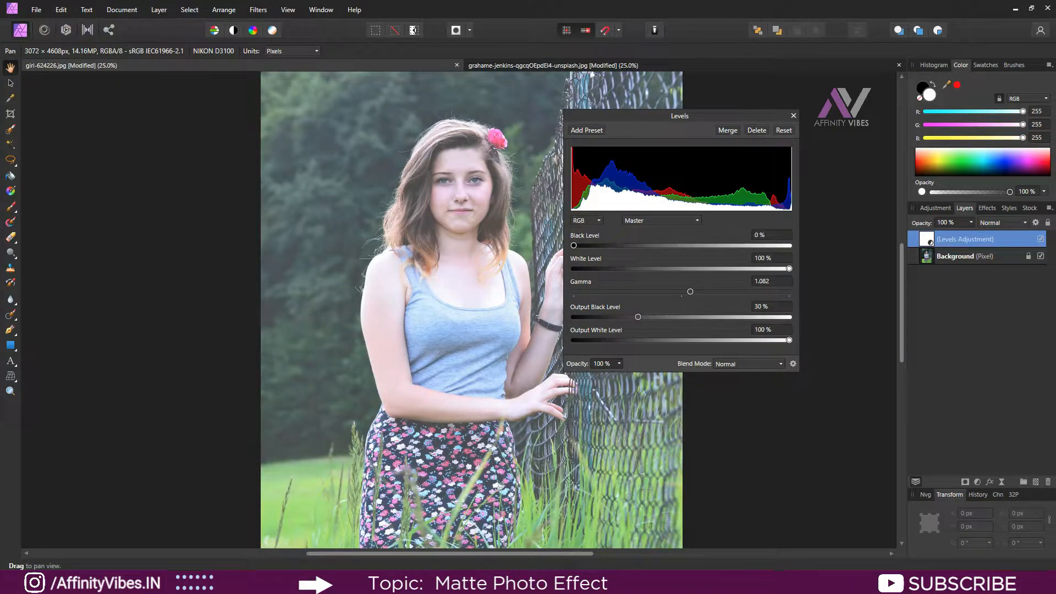
left_click_drag(574, 245, 577, 246)
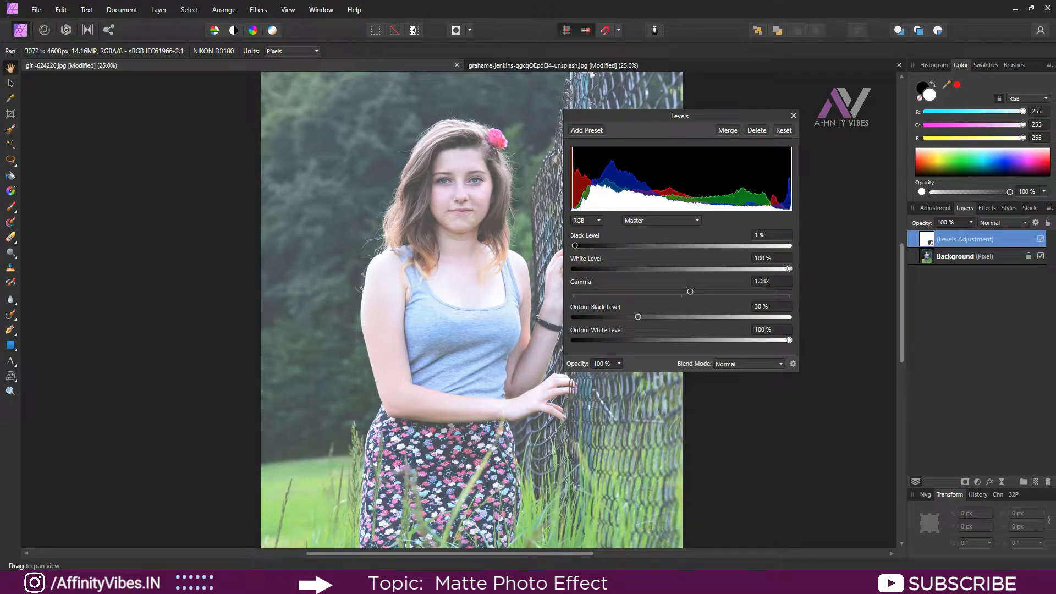
left_click_drag(575, 246, 586, 245)
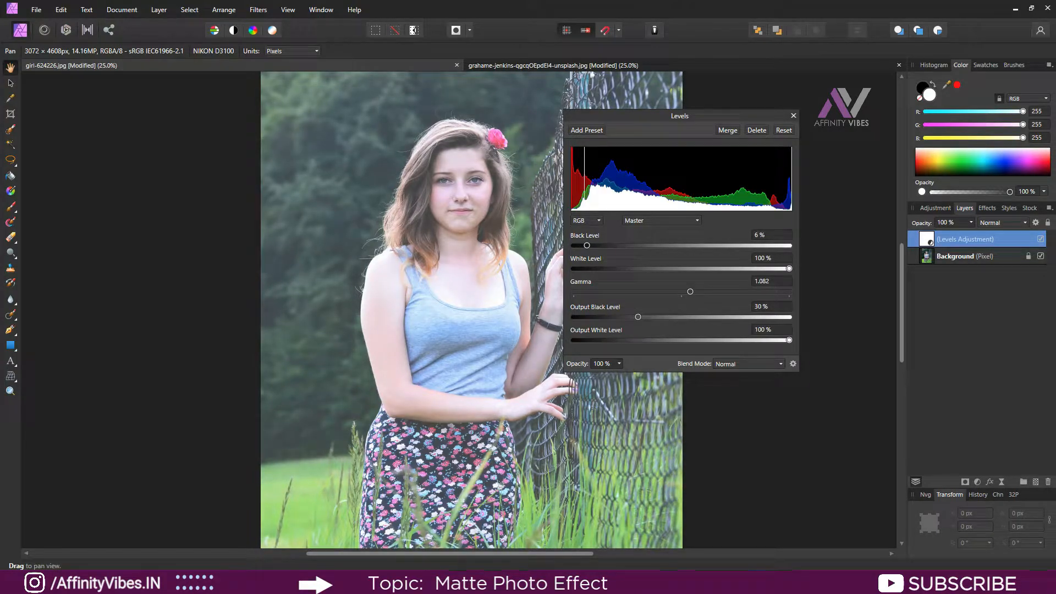
left_click_drag(586, 245, 573, 245)
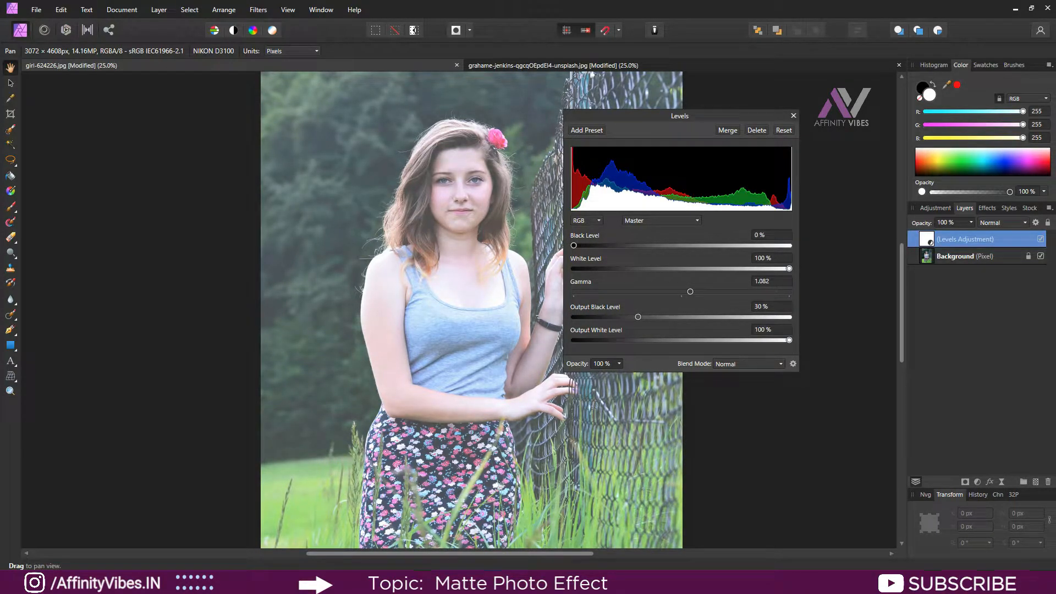
left_click_drag(638, 317, 628, 317)
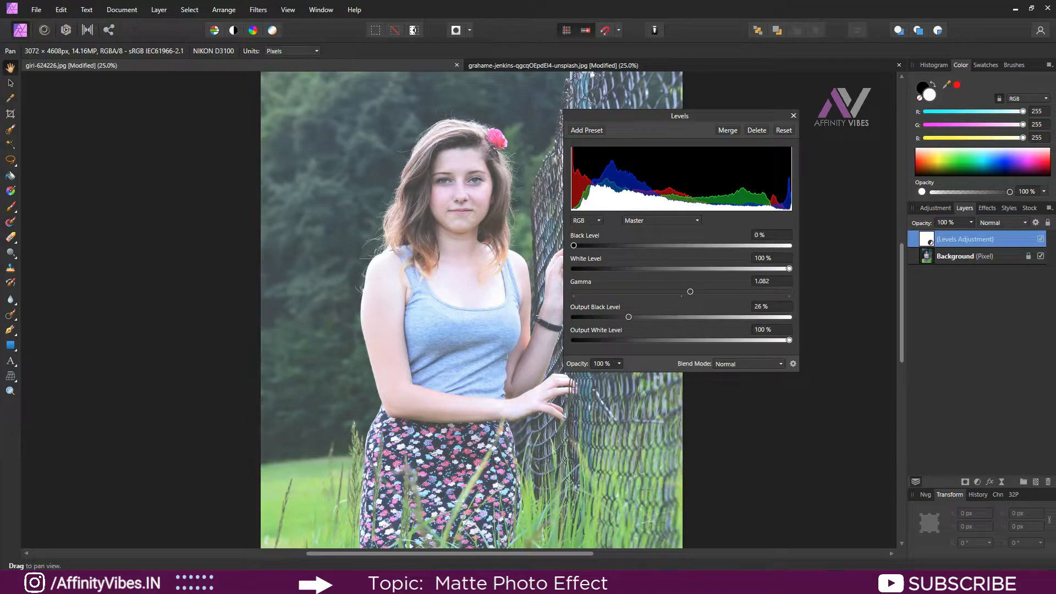
left_click(793, 116)
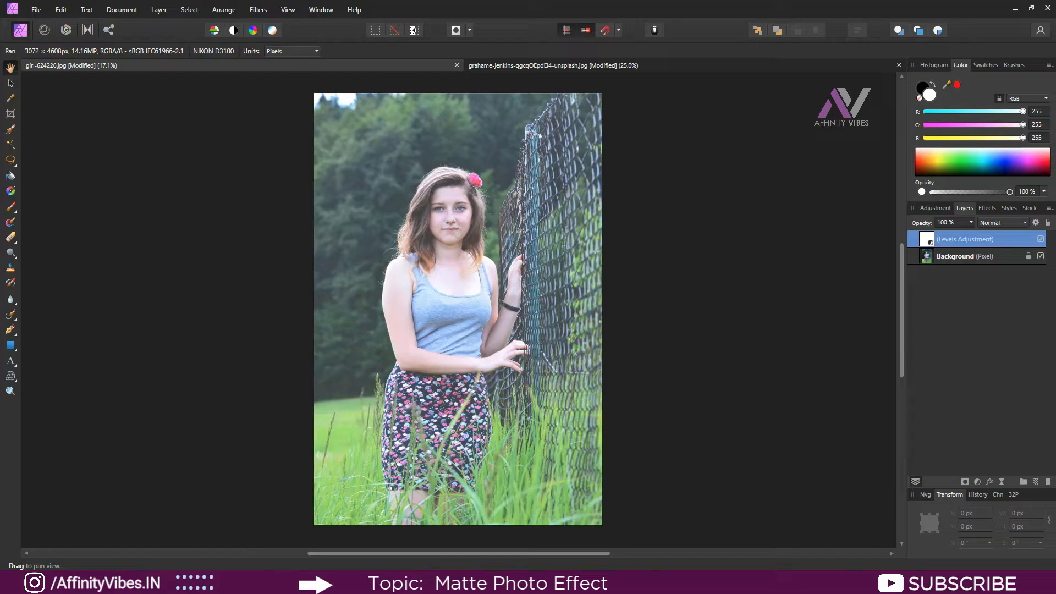
Toggle the studio portrait's Levels layers off and on to compare, leaving both visible
left_click(1041, 239)
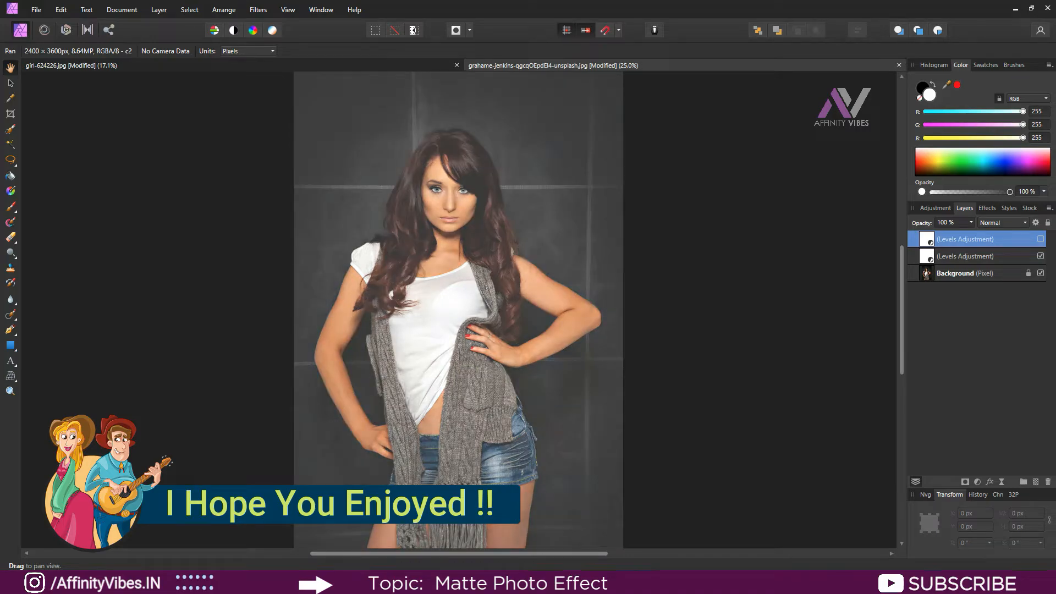
left_click(1041, 239)
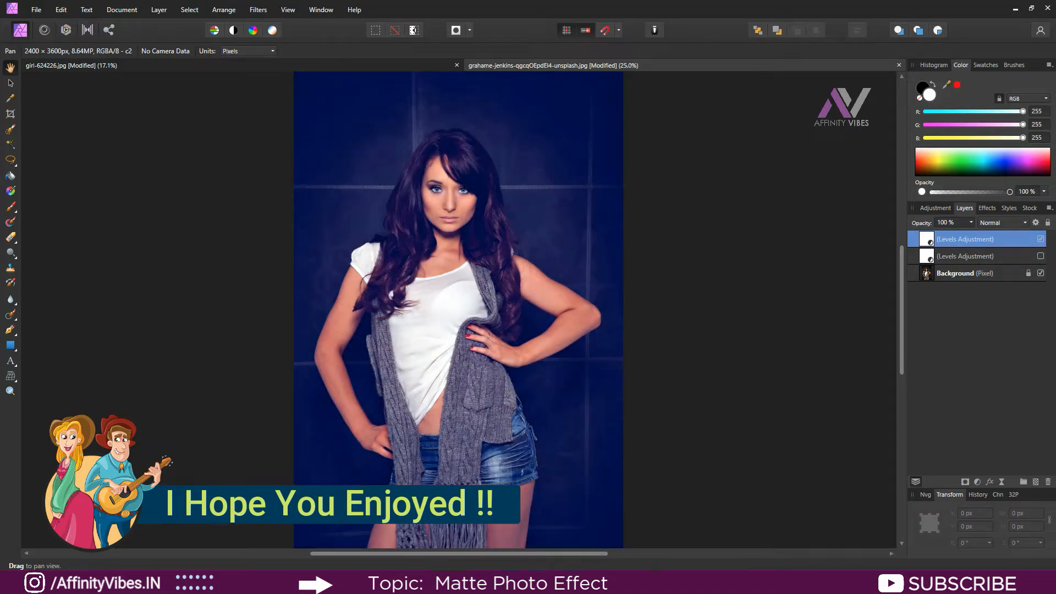
left_click(1041, 256)
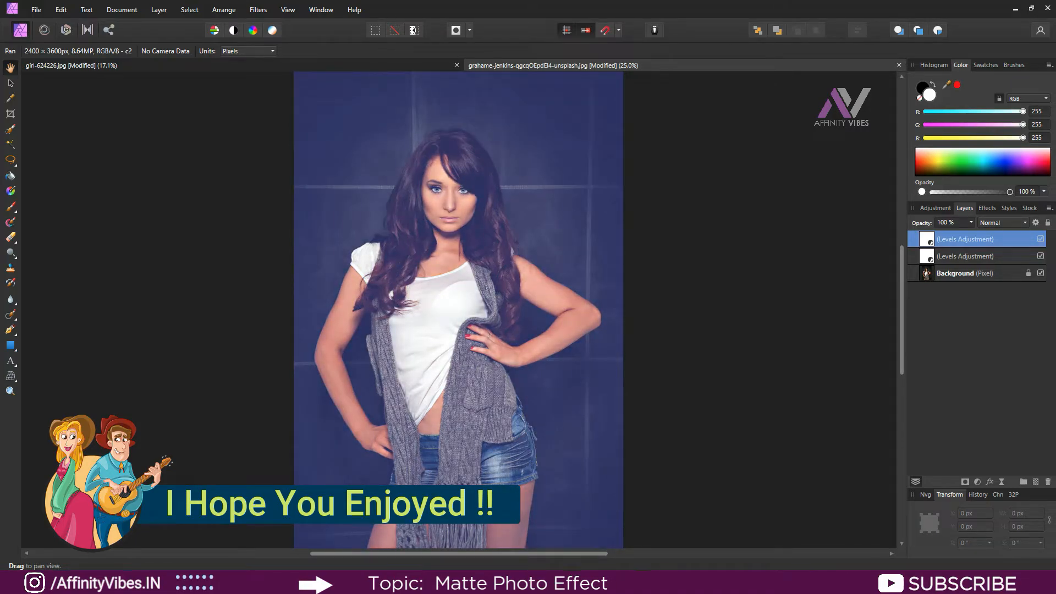